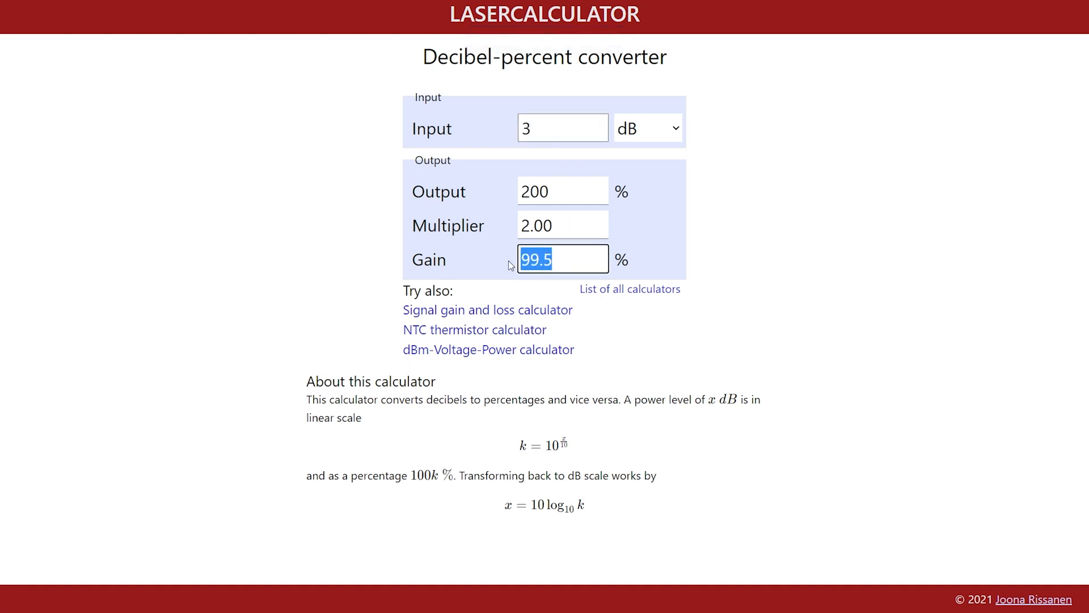
{"action": "left_click", "coordinate": [759, 258]}
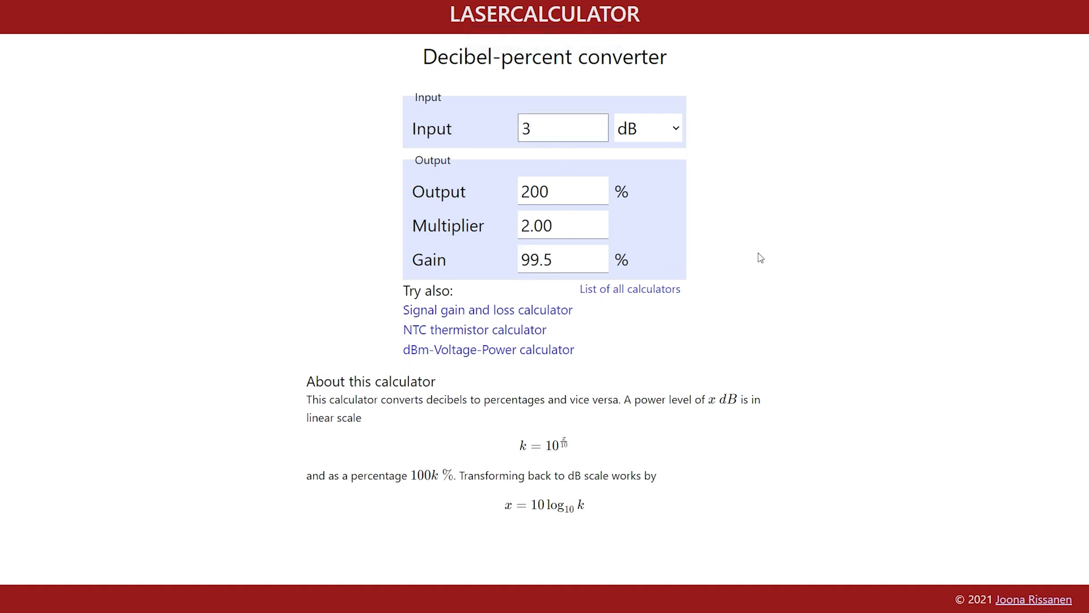